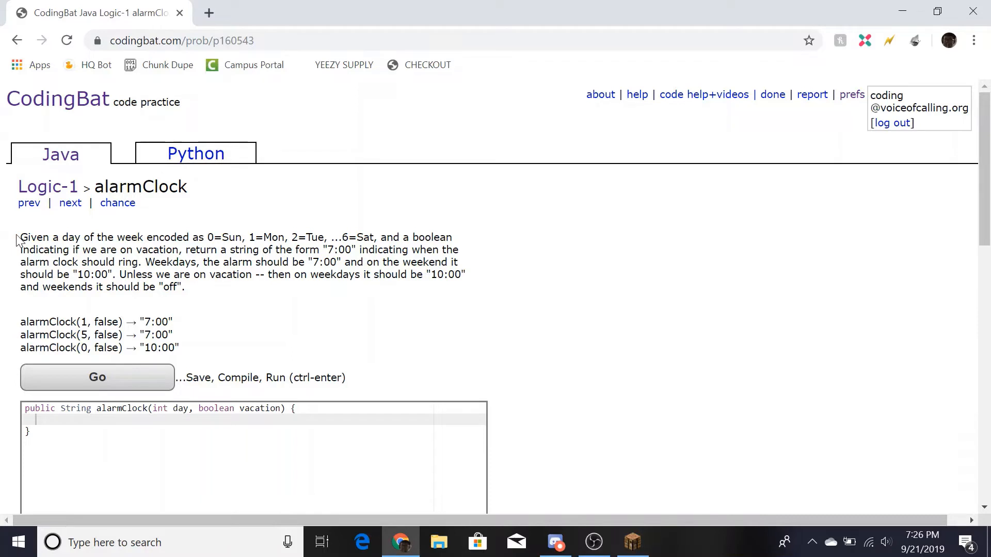
Review the alarmClock problem statement and highlight the expected "10:00" example result
{"action": "scroll", "scroll_direction": "down", "scroll_amount": 3}
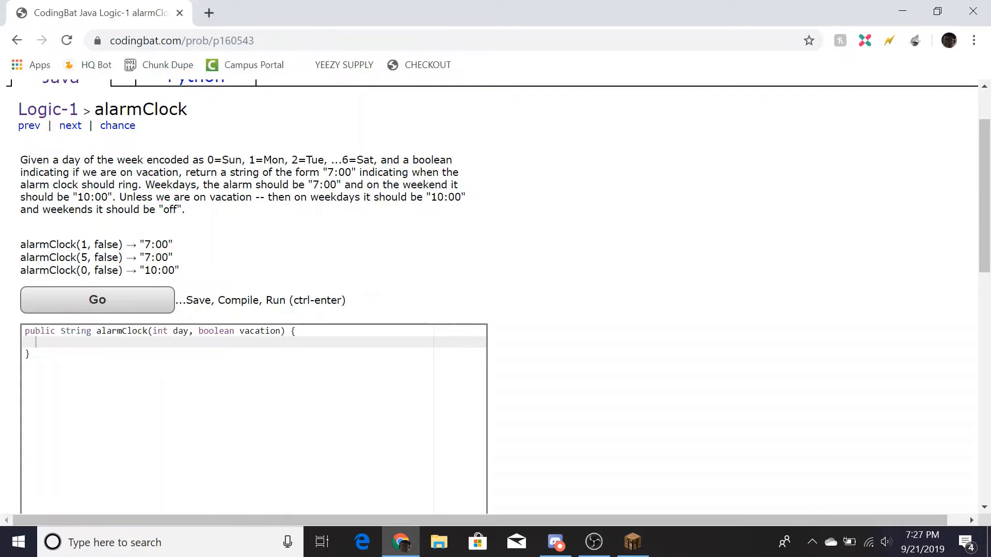
{"action": "mouse_move", "coordinate": [233, 215]}
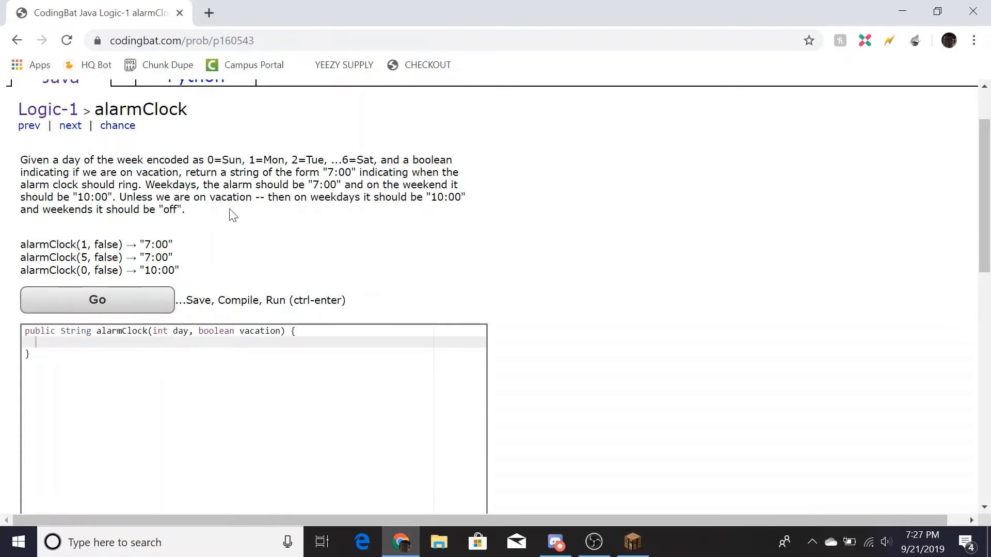
{"action": "mouse_move", "coordinate": [215, 225]}
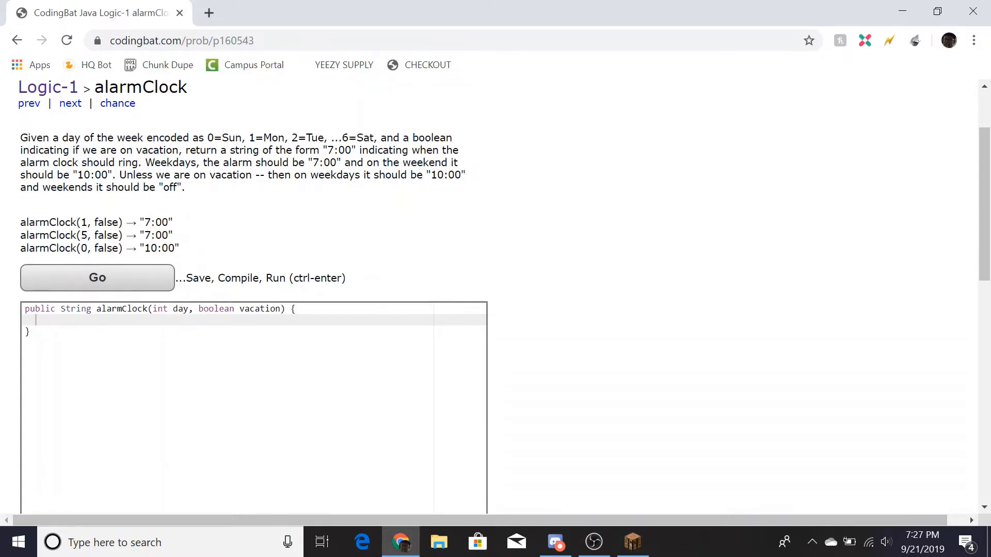
{"action": "scroll", "scroll_direction": "down", "scroll_amount": 3}
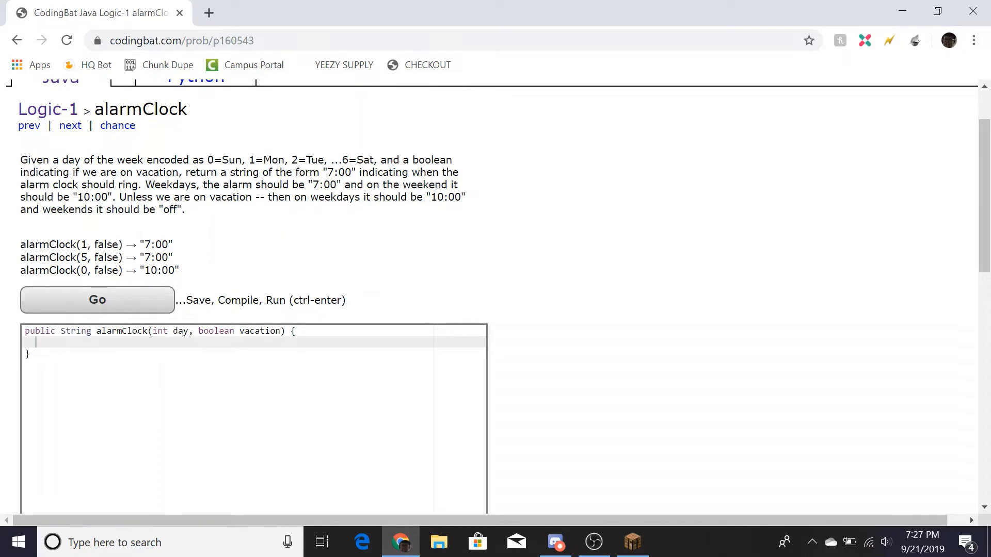
{"action": "double_click", "coordinate": [106, 245]}
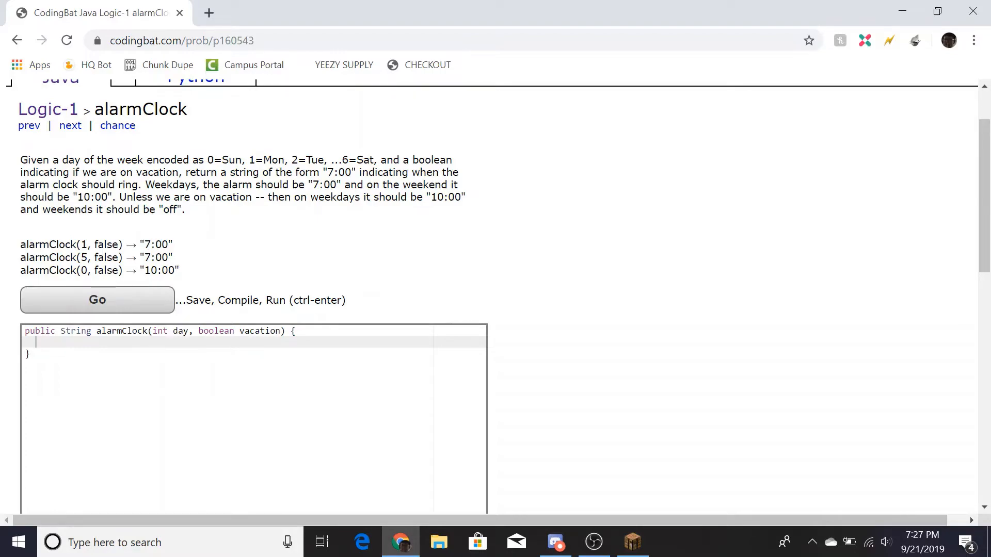
{"action": "double_click", "coordinate": [84, 257]}
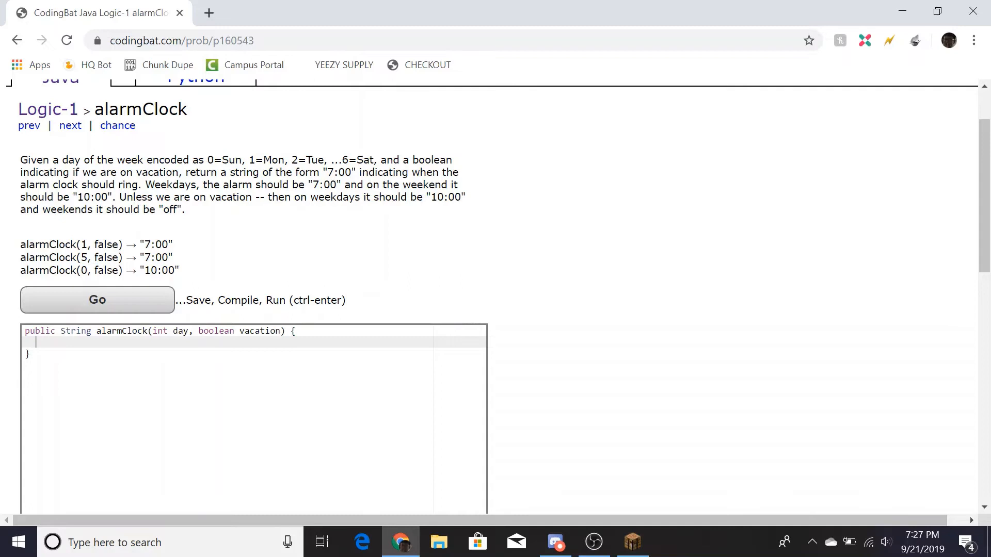
{"action": "double_click", "coordinate": [161, 270]}
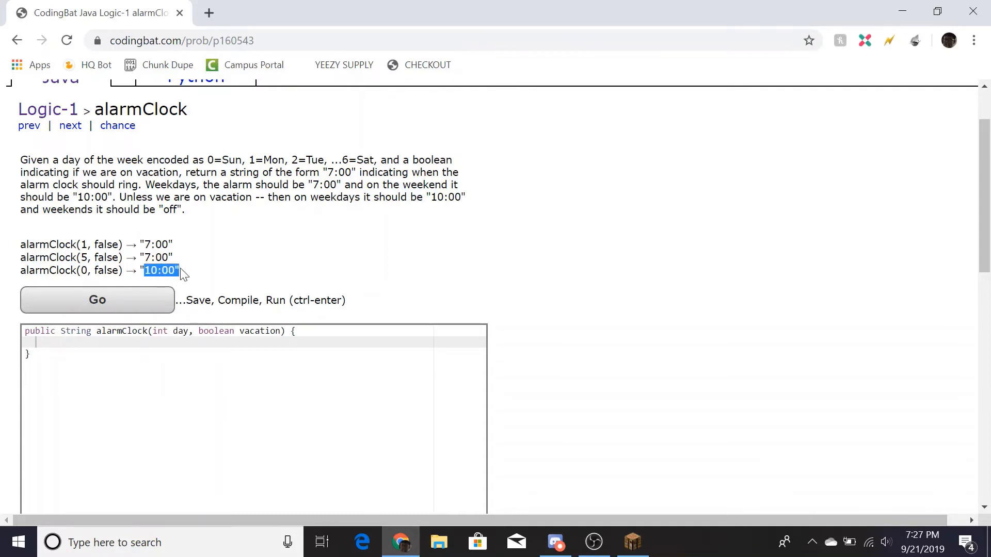
{"action": "scroll", "scroll_direction": "down", "scroll_amount": 3}
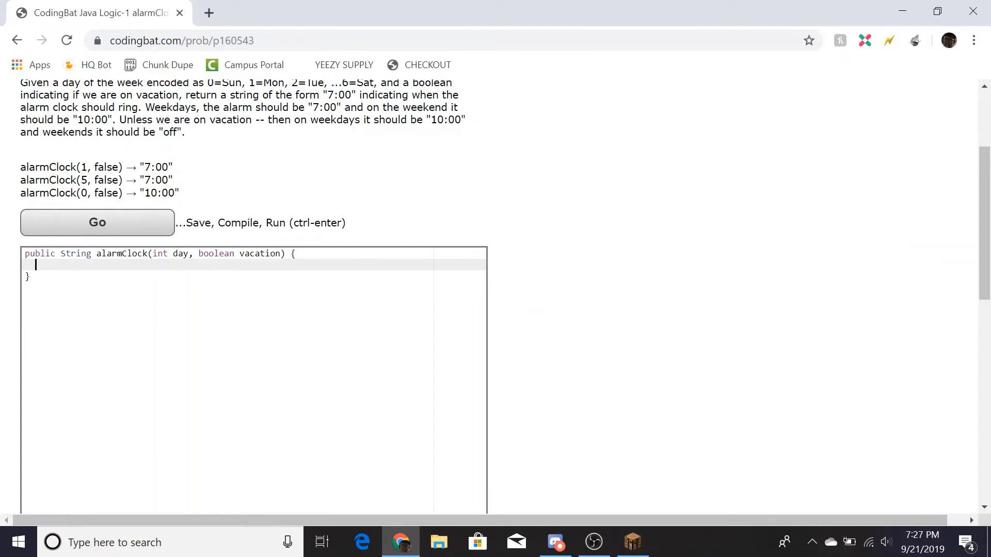
Begin the method body with a weekday check if(day>0 && day<6){
{"action": "left_click", "coordinate": [181, 40]}
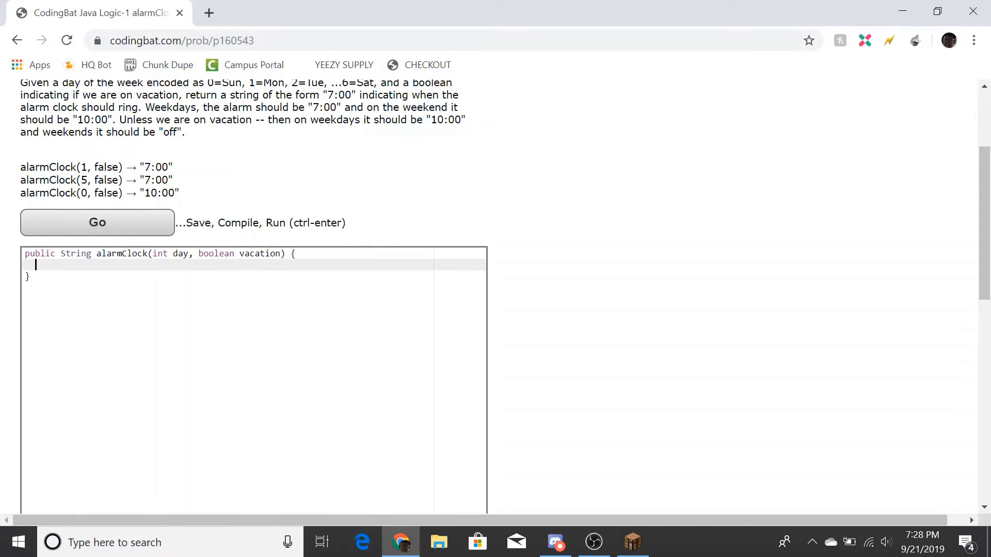
{"action": "type", "text": "if("}
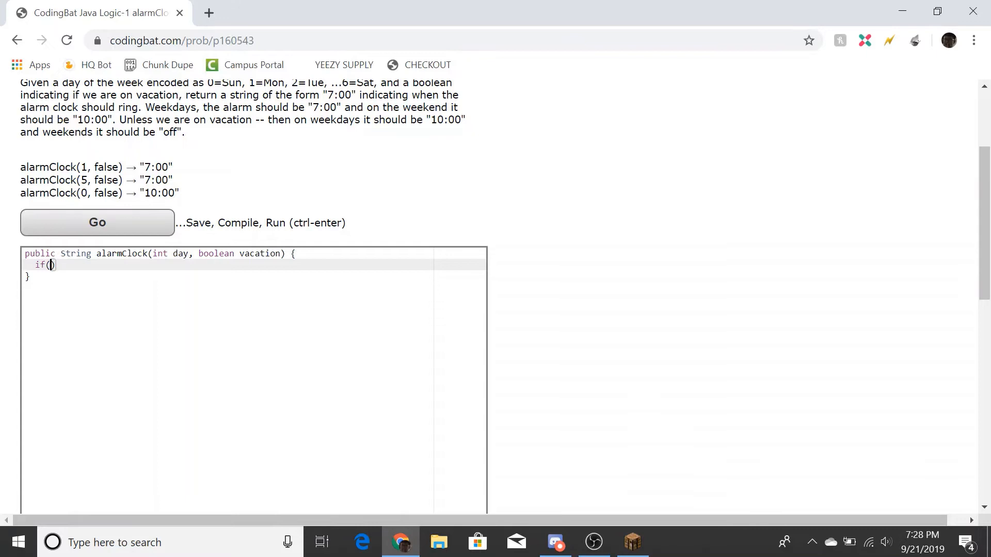
{"action": "type", "text": "d"}
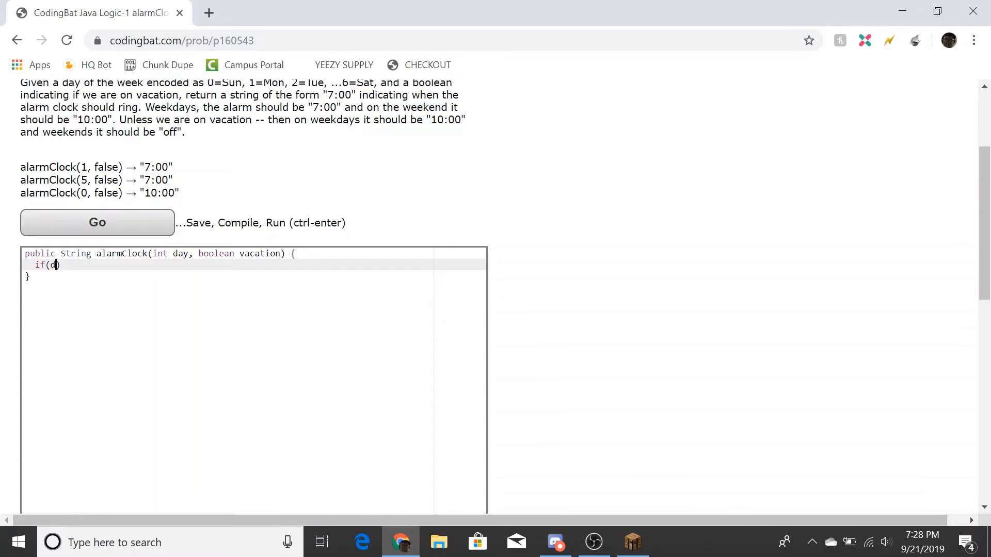
{"action": "type", "text": "ay>0)"}
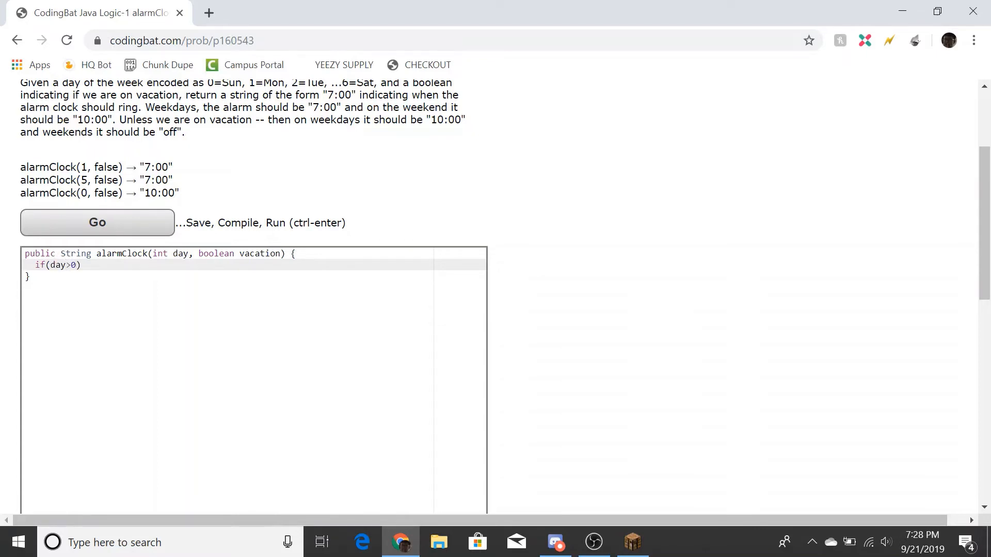
{"action": "type", "text": "&&day<"}
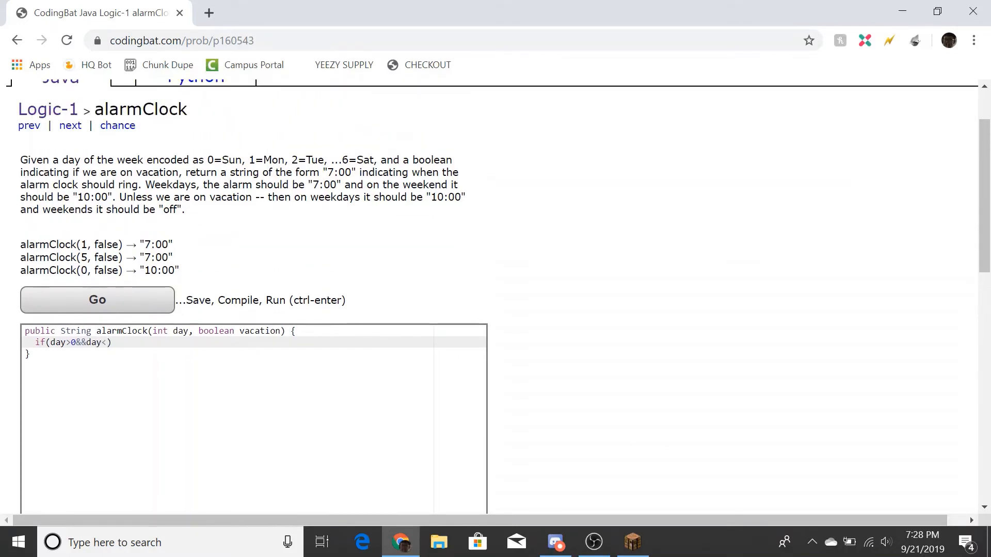
{"action": "type", "text": "6)"}
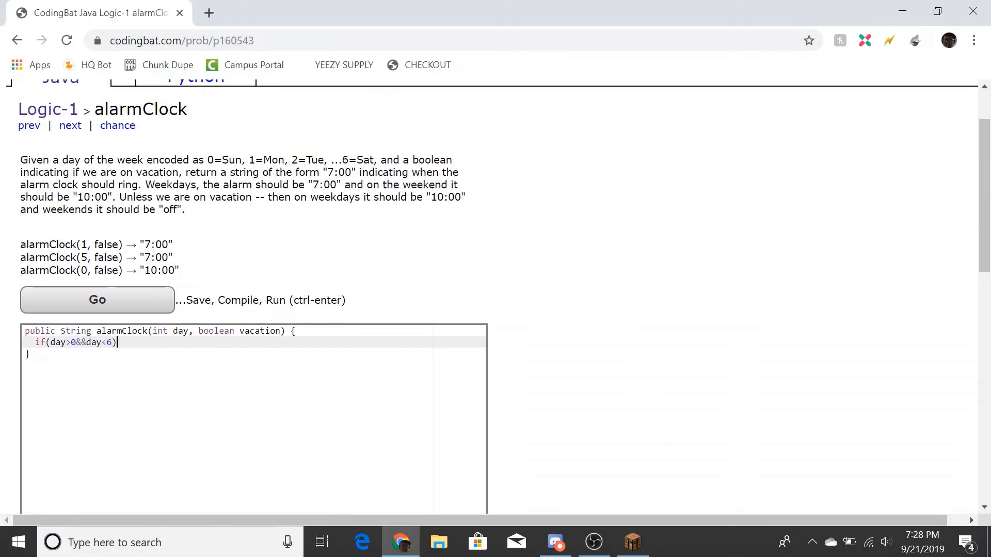
{"action": "type", "text": "{"}
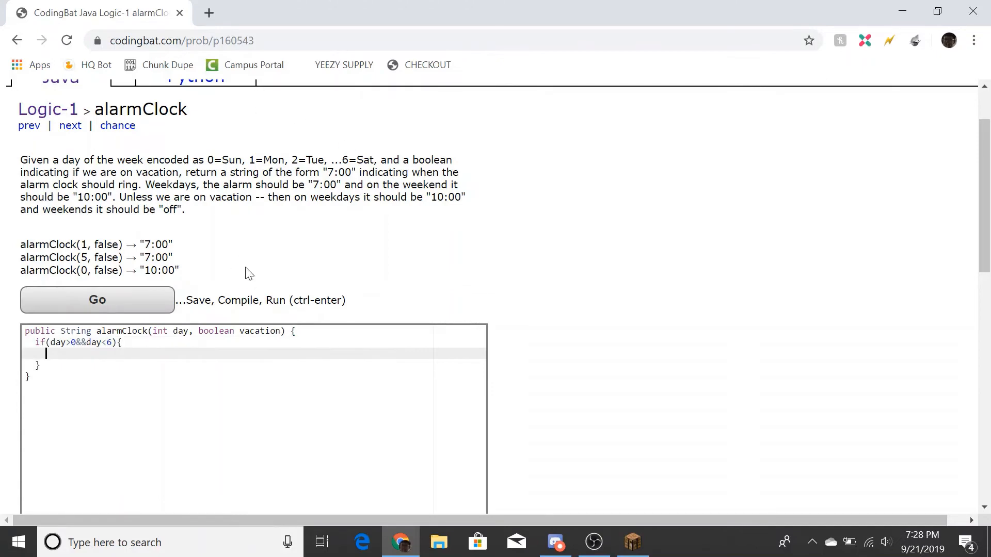
Inside the weekday branch, return "10:00" when vacation==true
{"action": "type", "text": "if"}
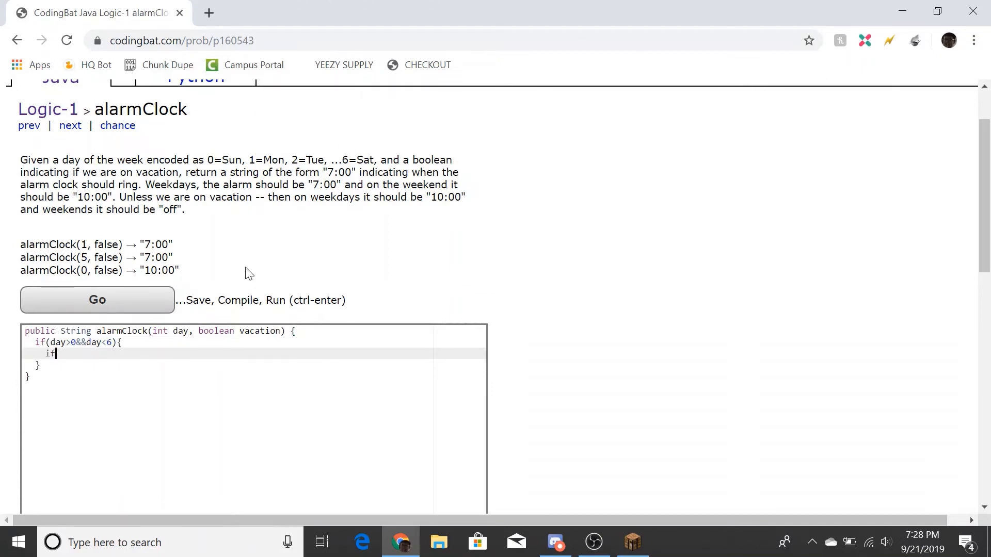
{"action": "type", "text": "(vacation)"}
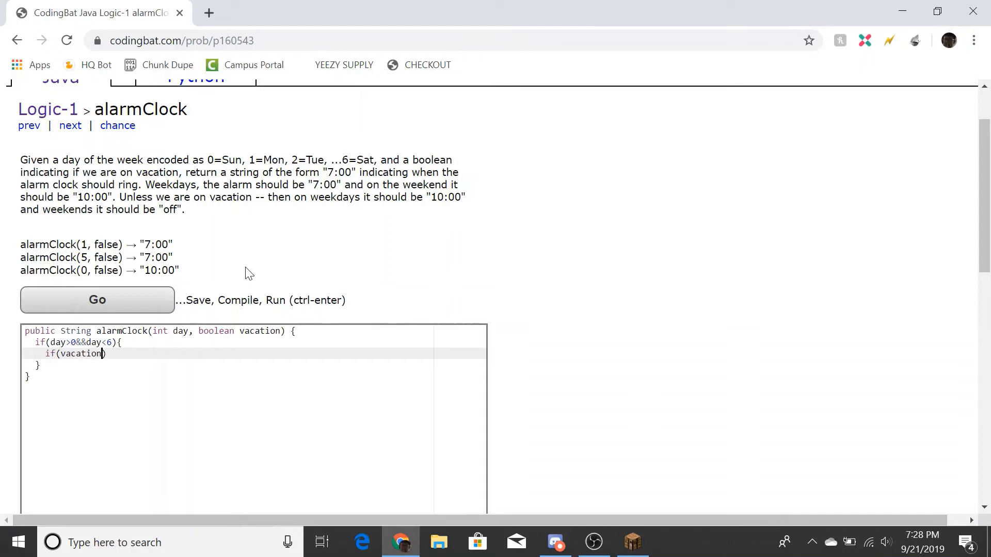
{"action": "type", "text": "==true){"}
{"action": "type", "text": "return \""}
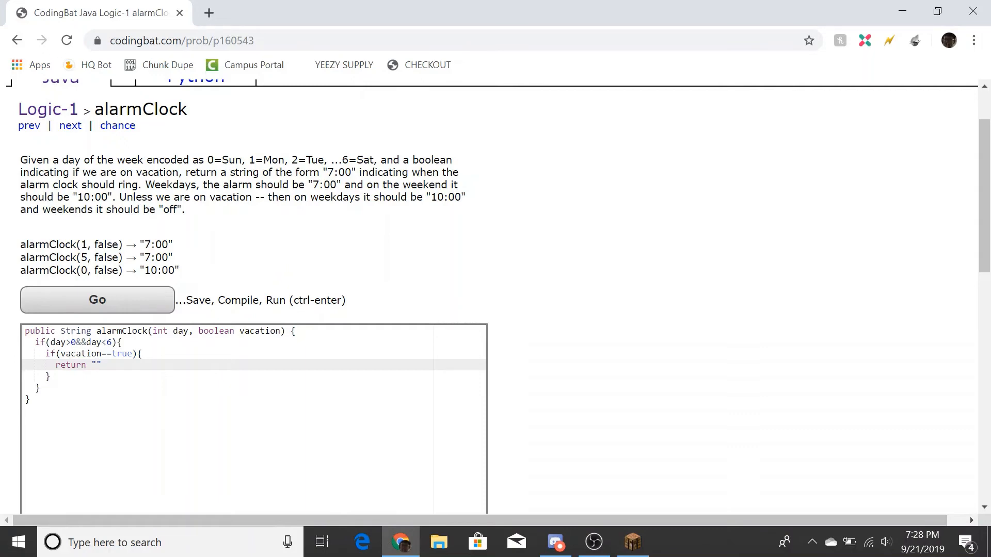
{"action": "type", "text": "10:00"}
{"action": "type", "text": "else if("}
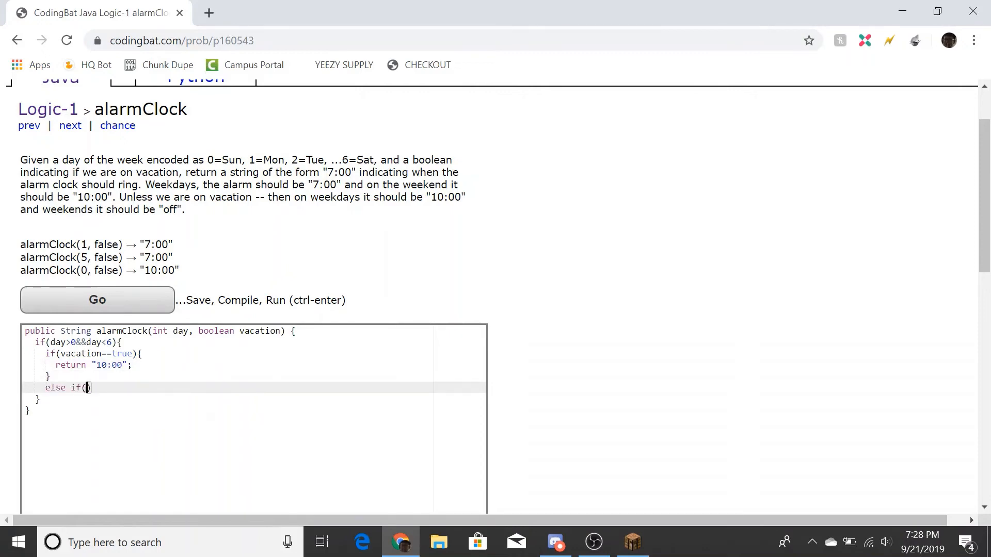
{"action": "type", "text": "vacatio"}
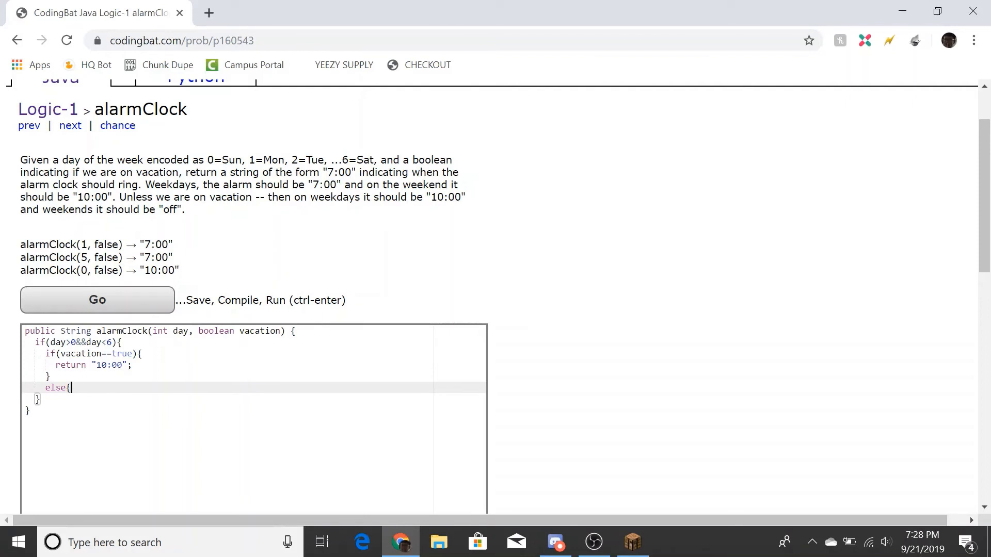
Add the weekday else branch returning "7:00" when not on vacation
{"action": "key", "text": "enter"}
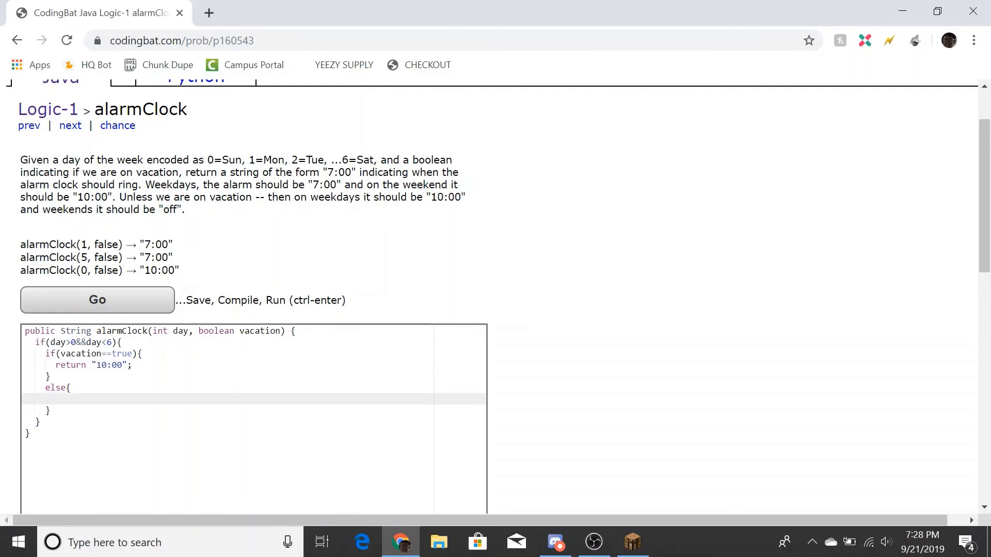
{"action": "type", "text": "re"}
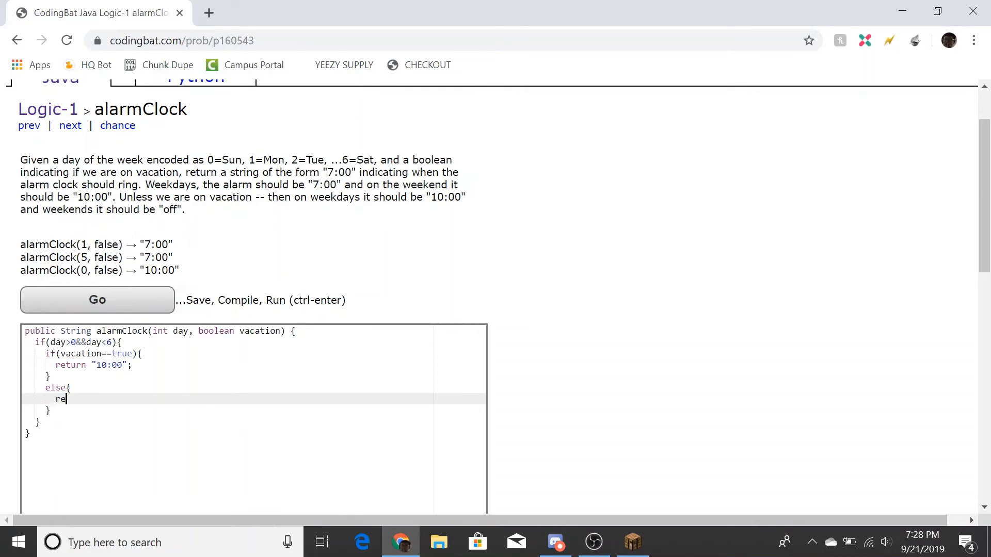
{"action": "type", "text": "turn \""}
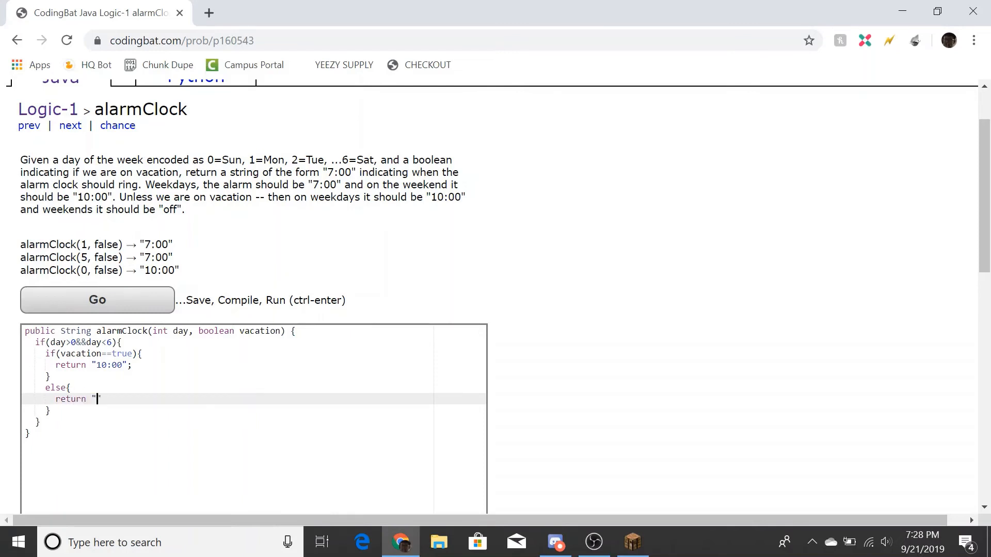
{"action": "type", "text": "7:00"}
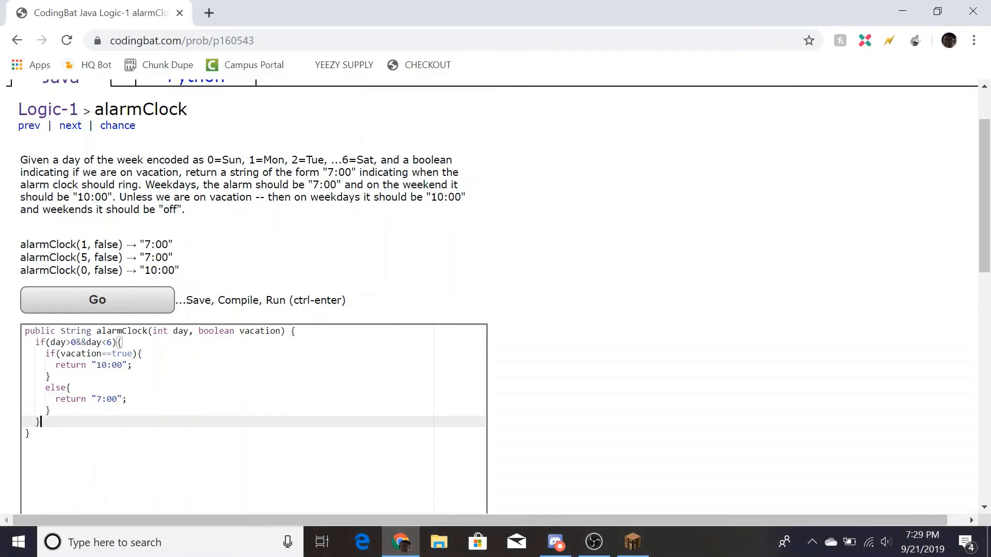
Add the weekend else branch returning "off" when vacation==true
{"action": "type", "text": "else{"}
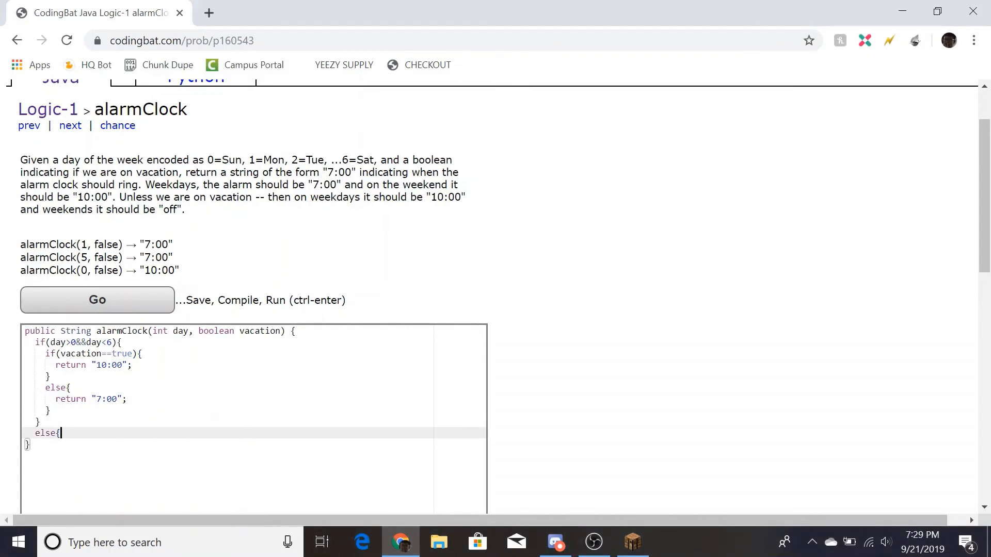
{"action": "key", "text": "Enter"}
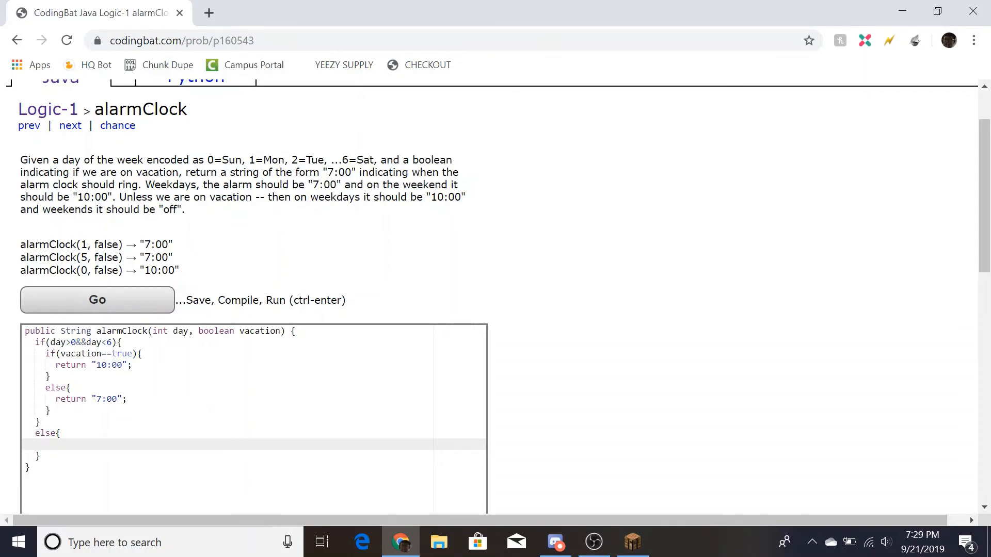
{"action": "type", "text": "if(vacation)"}
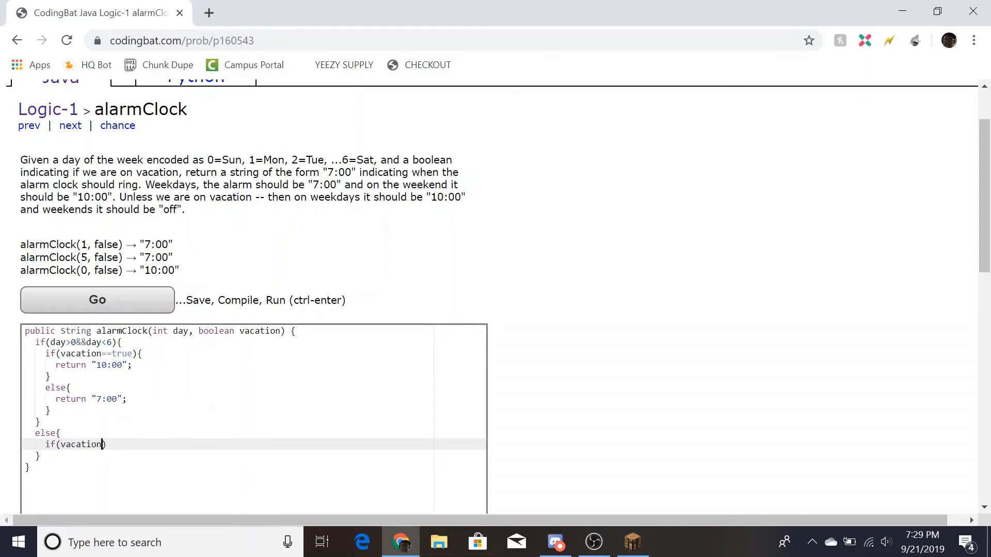
{"action": "type", "text": "==tru"}
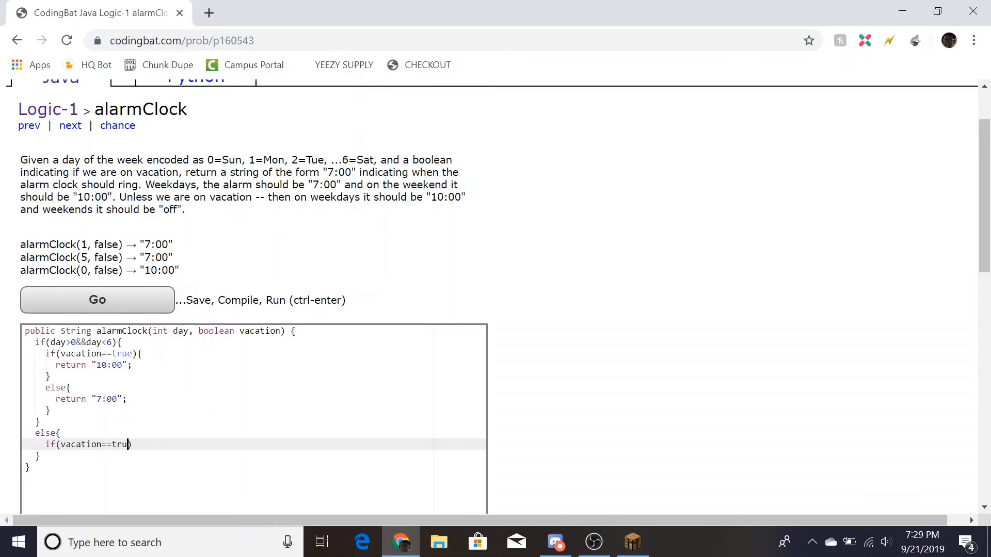
{"action": "type", "text": "e){"}
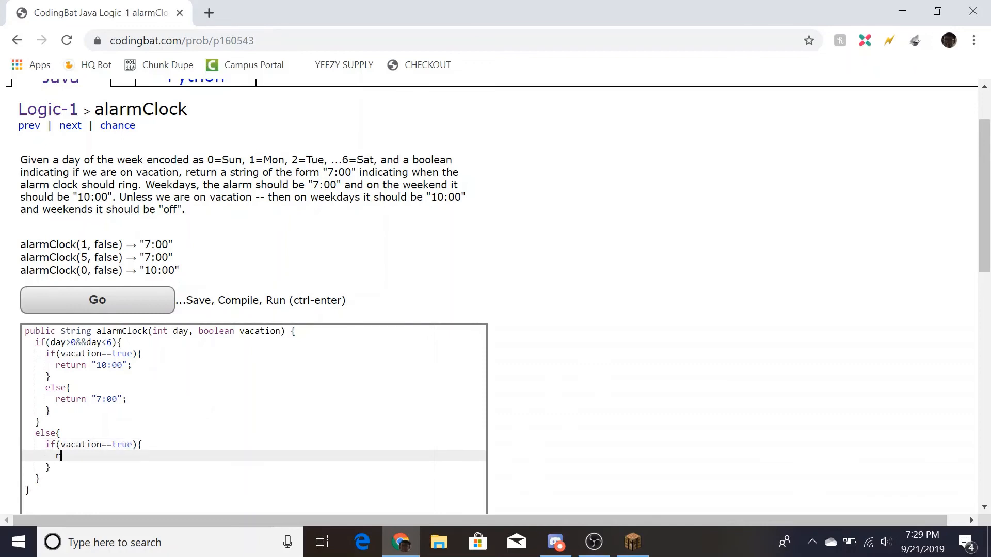
{"action": "type", "text": "eturn"}
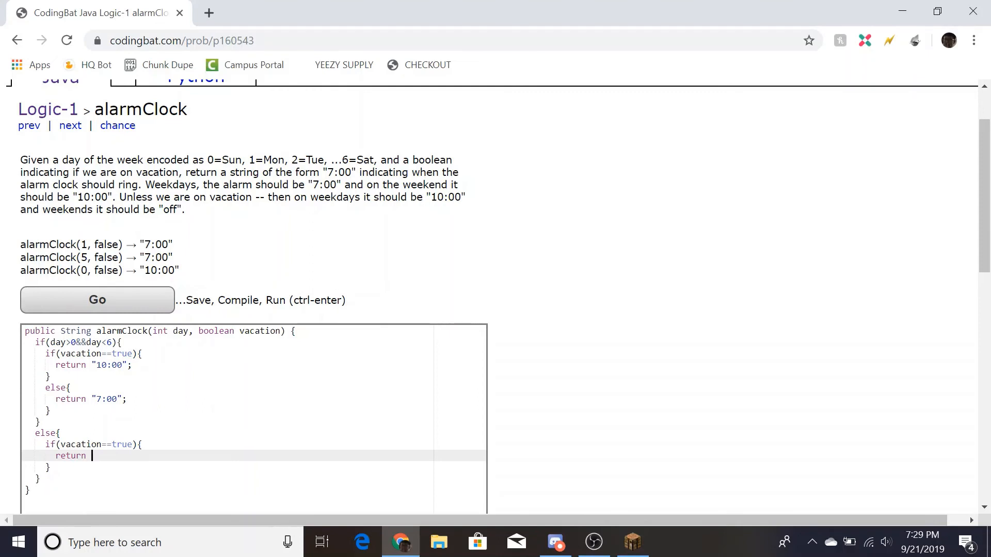
{"action": "type", "text": "\"off\";"}
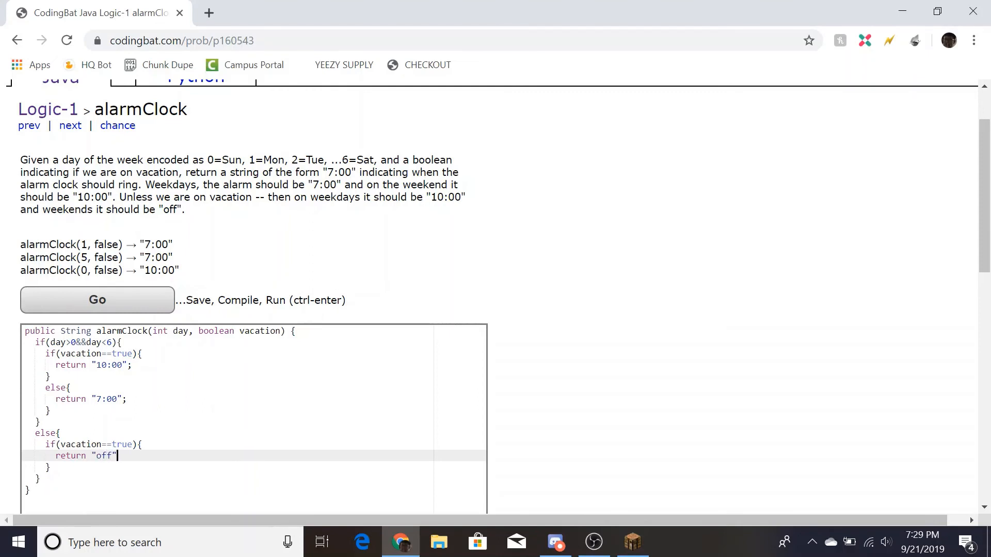
Add the weekend non-vacation else branch returning "10:00"
{"action": "type", "text": ";"}
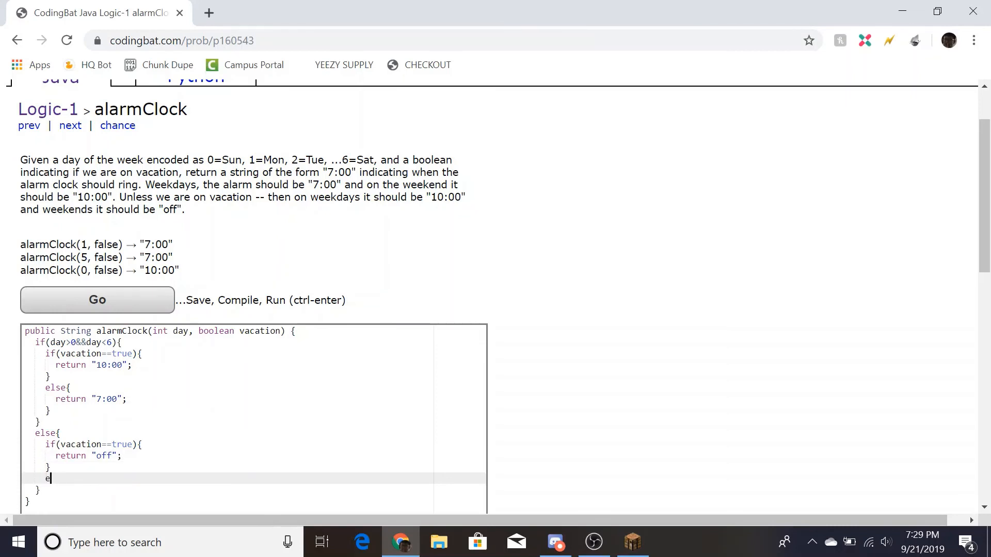
{"action": "type", "text": "lse{"}
{"action": "type", "text": "return \"10"}
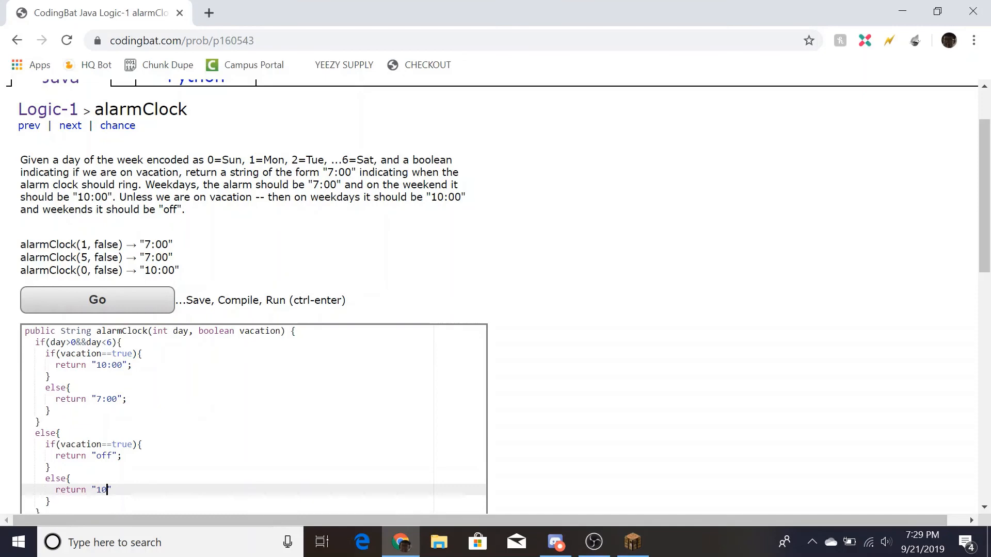
{"action": "type", "text": ":00"}
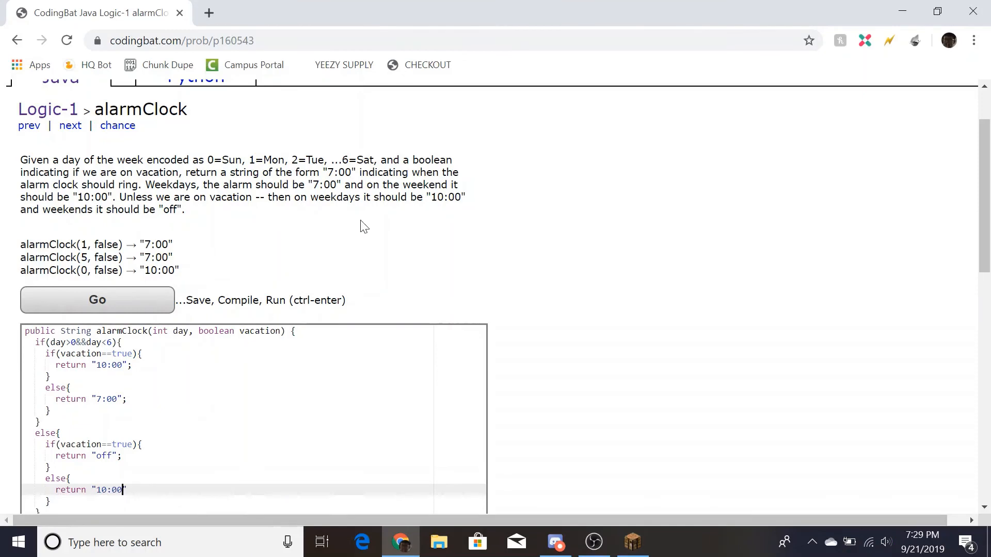
{"action": "scroll", "scroll_direction": "down", "scroll_amount": 3}
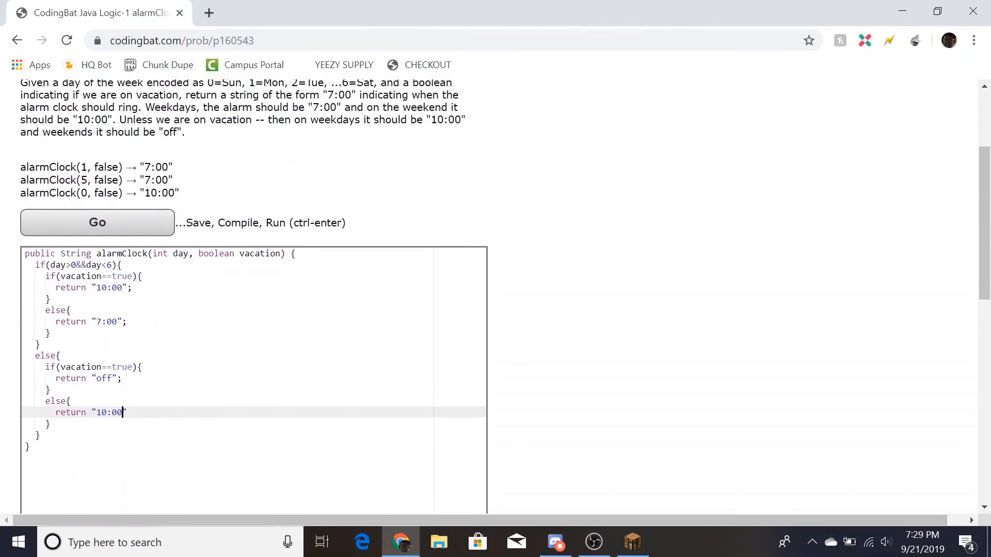
{"action": "type", "text": "\""}
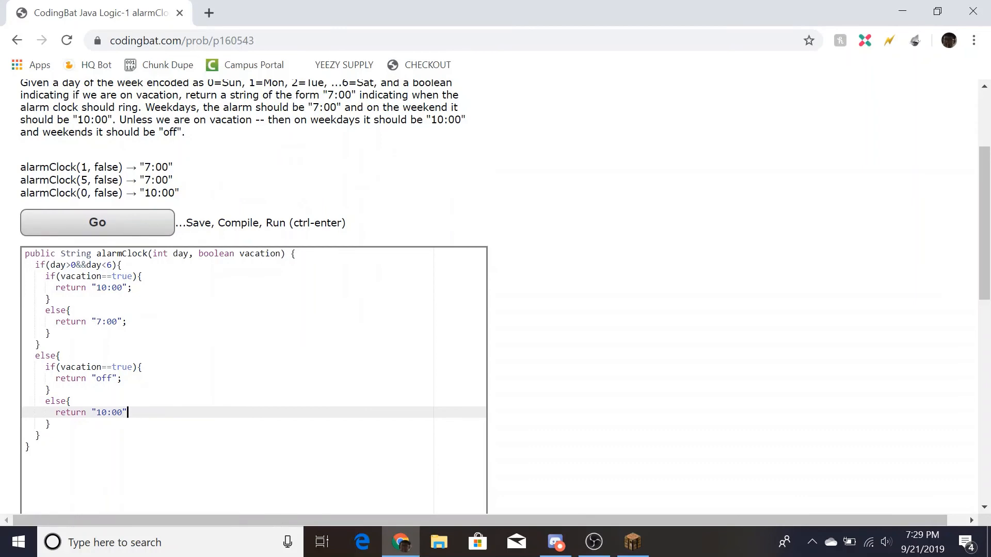
Run alarmClock, reload after the logged-out warning, and rerun so all tests show All Correct
{"action": "left_click", "coordinate": [97, 222]}
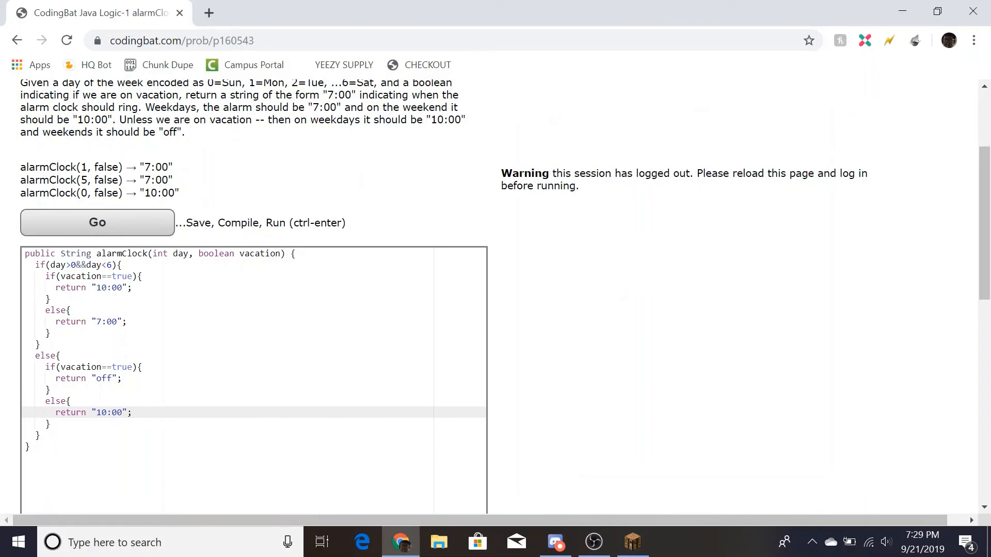
{"action": "key", "text": "ctrl+a"}
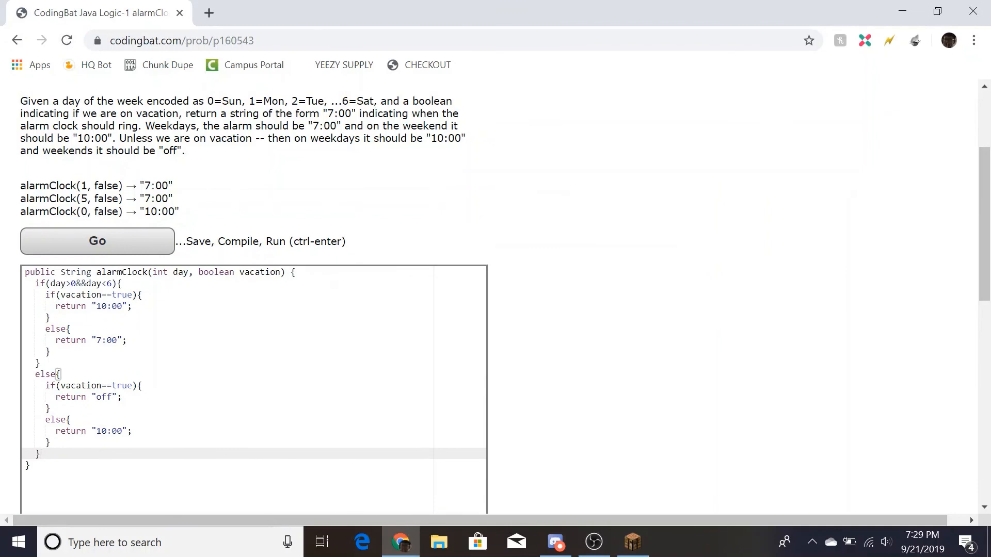
{"action": "left_click", "coordinate": [97, 240]}
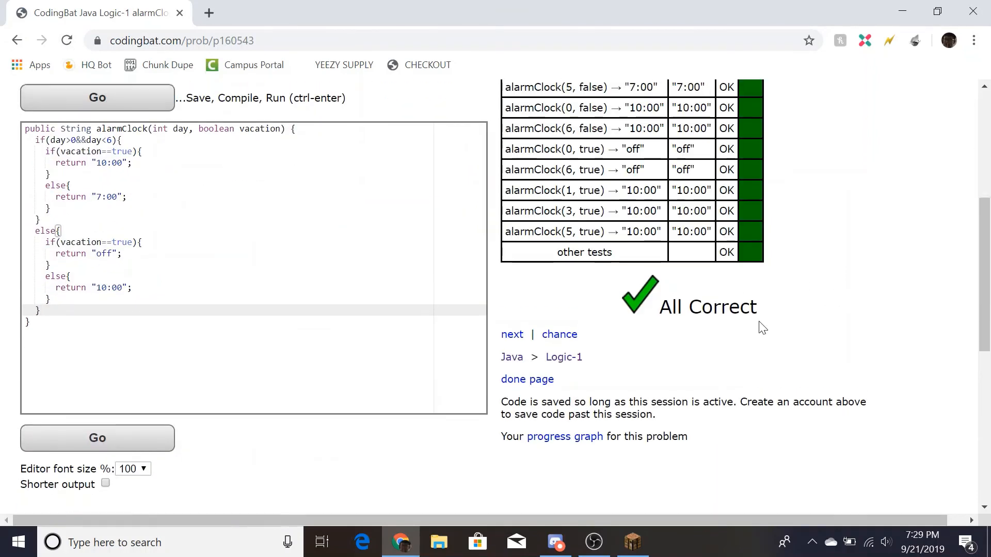